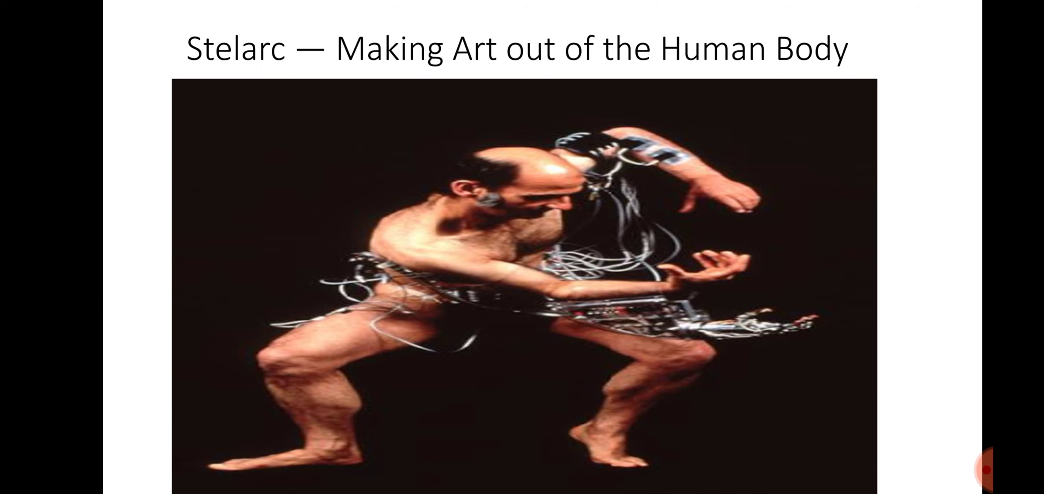
Step: Advance the slideshow from the Stelarc title slide to the Body fabrication slide
{"action": "key", "text": "Right"}
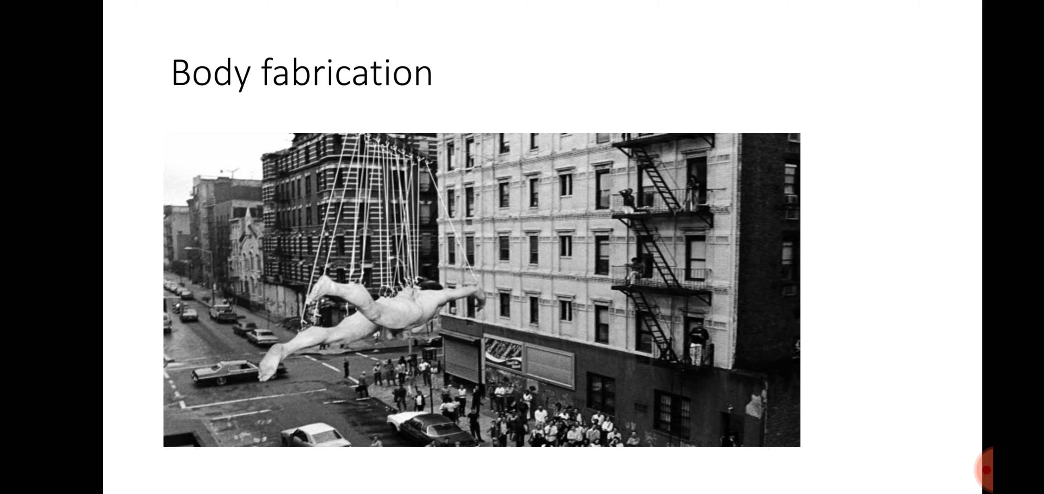
Step: Advance through the Ear on the arm slide to the Second surgery slide
{"action": "key", "text": "Right"}
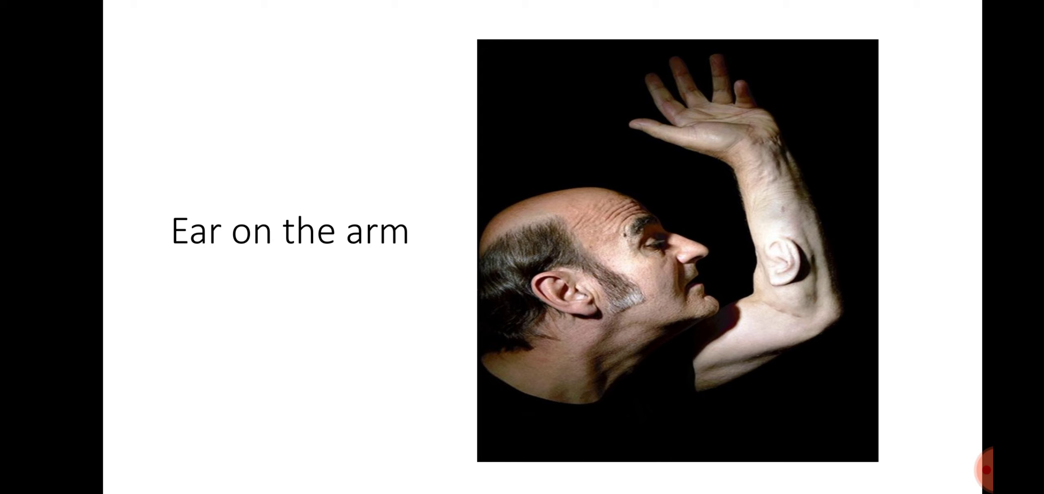
{"action": "key", "text": "right"}
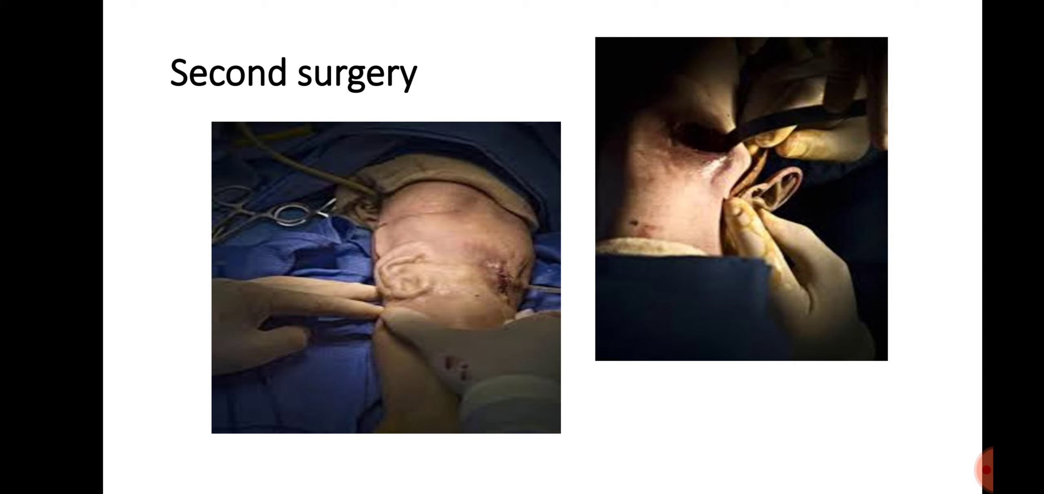
Step: Advance from Second surgery to the Relevance of Stalerc's work slide
{"action": "key", "text": "right"}
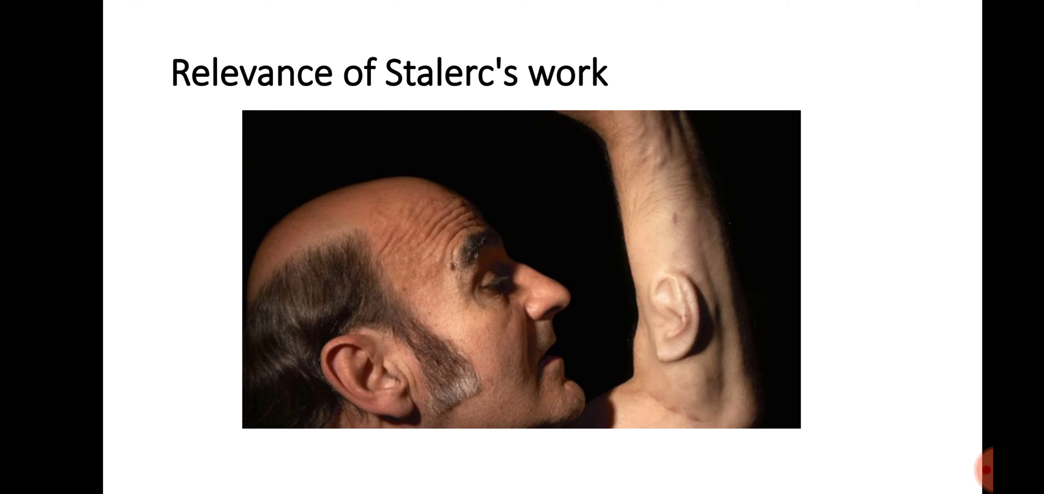
Step: Advance to the Signals slide showing the artist wired with a robotic arm
{"action": "key", "text": "right"}
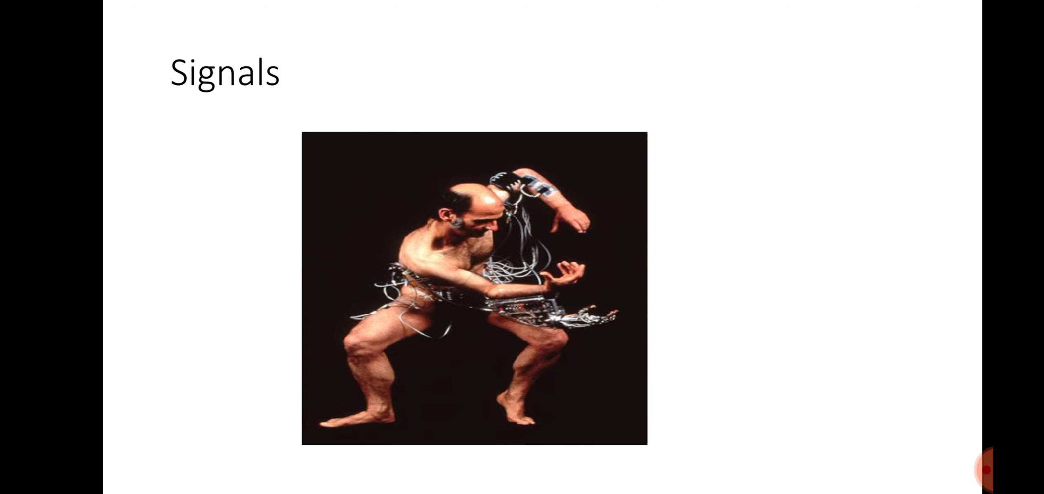
Step: Advance through The artist's future work to the Body reformation in our culture slide
{"action": "key", "text": "Right"}
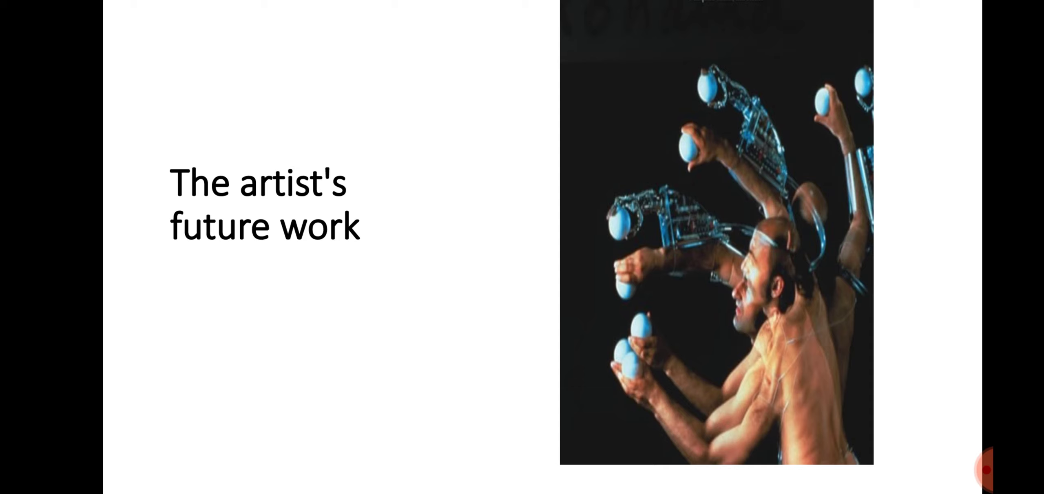
{"action": "key", "text": "Right"}
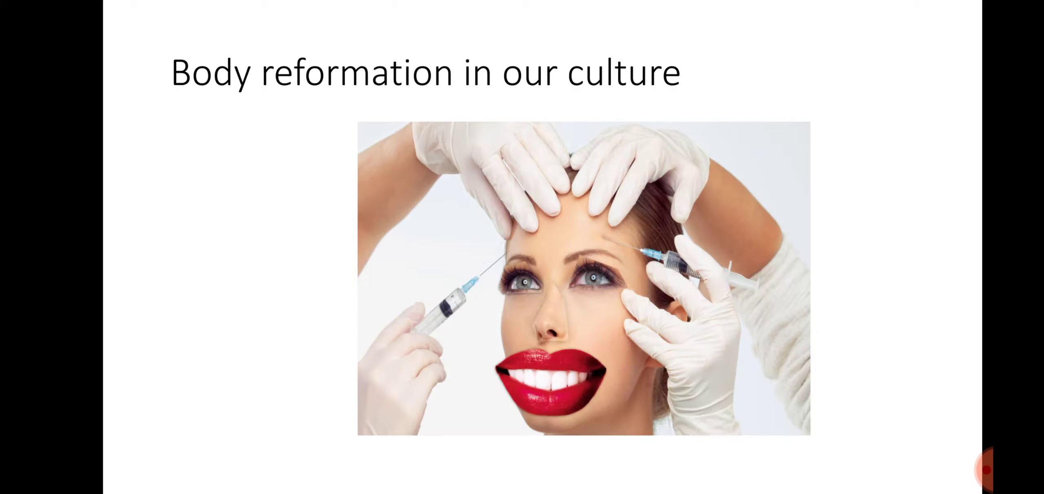